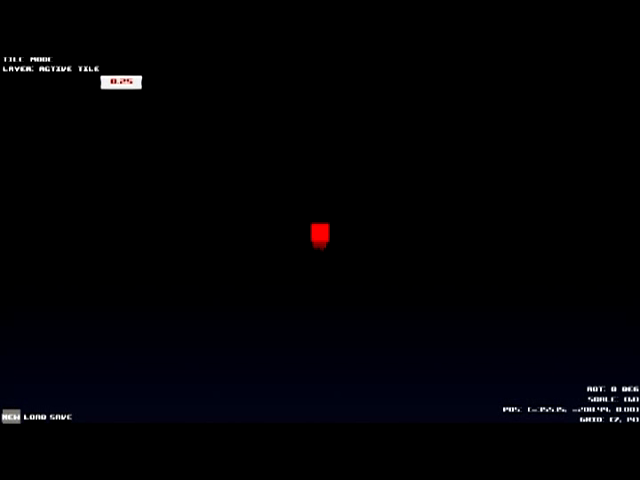
Step: Start a new level so the New Level dialog lists the HOSPITAL tile palette
{"action": "left_click", "coordinate": [12, 416]}
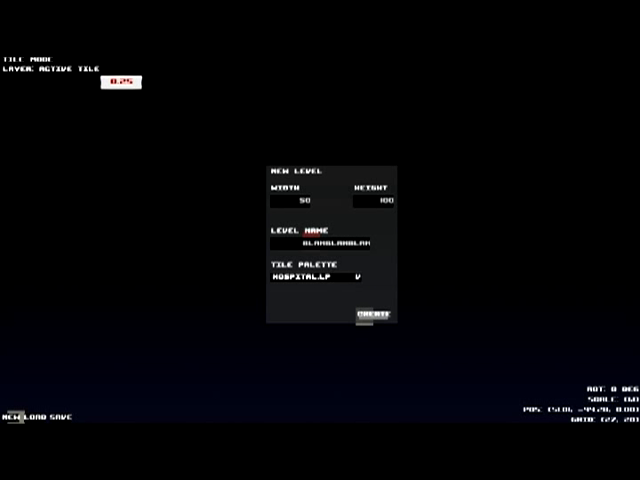
{"action": "left_click", "coordinate": [366, 316]}
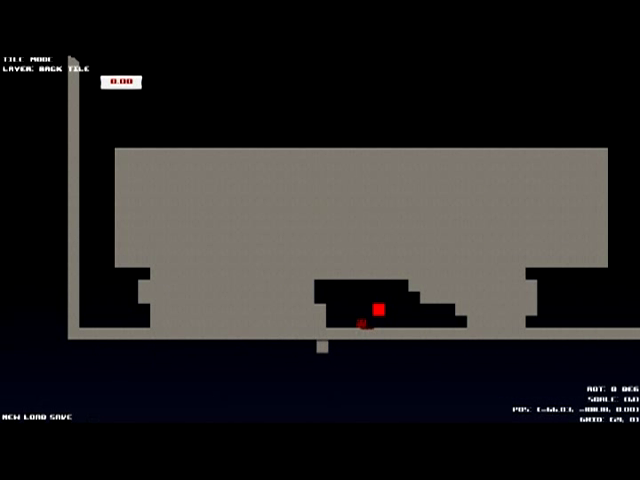
Step: Paint a back-layer tile to block out the grey area around the floor shapes
{"action": "left_click", "coordinate": [376, 296]}
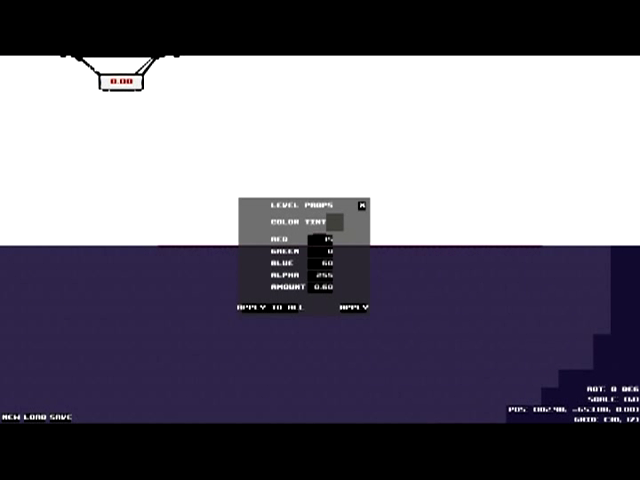
Step: Edit a Color Tint field in Level Props for the purple tint
{"action": "left_click", "coordinate": [366, 200]}
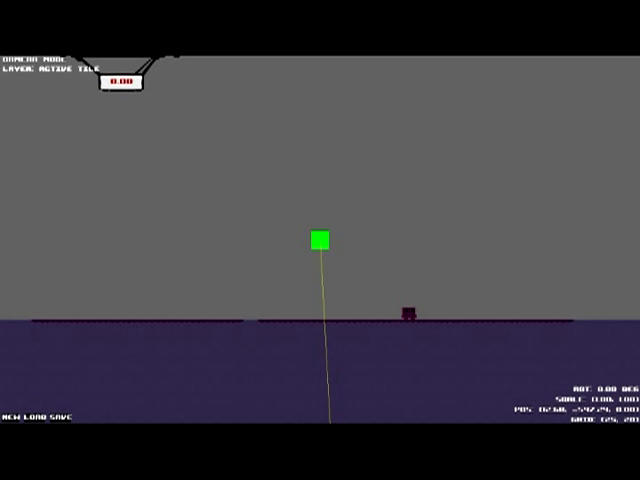
Step: Bring up the properties of the camera waypoint placed above the floor
{"action": "left_click", "coordinate": [320, 242]}
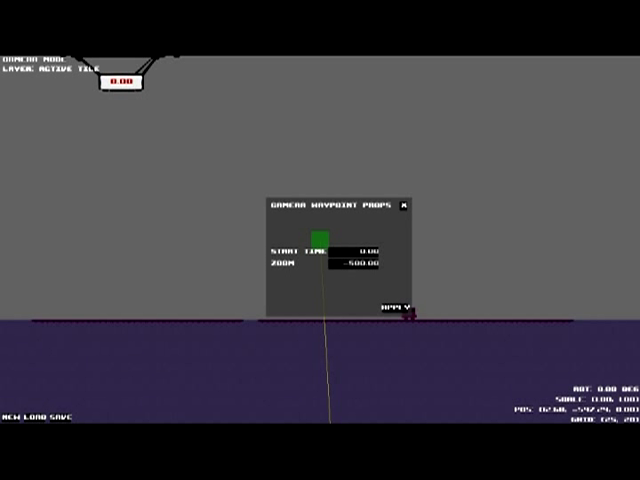
Step: Set the camera waypoint's Zoom to 750 for a zoomed-out view
{"action": "left_click", "coordinate": [350, 268]}
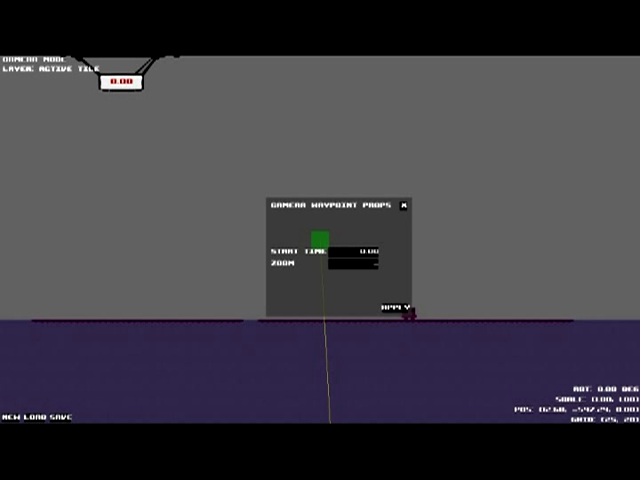
{"action": "type", "text": "750"}
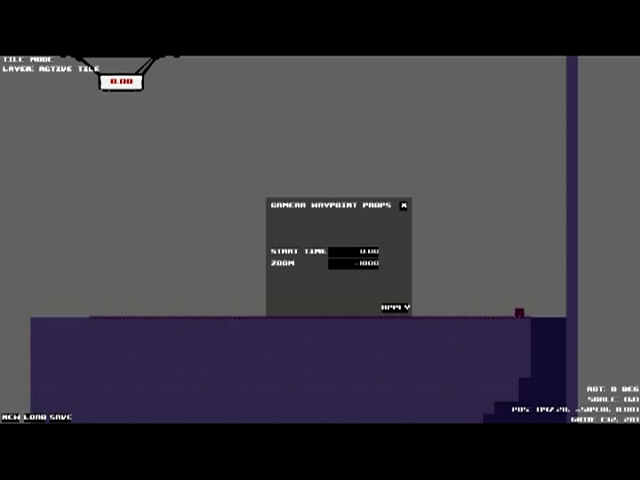
Step: Apply the camera waypoint settings after walling off the floor's right side
{"action": "left_click", "coordinate": [408, 204]}
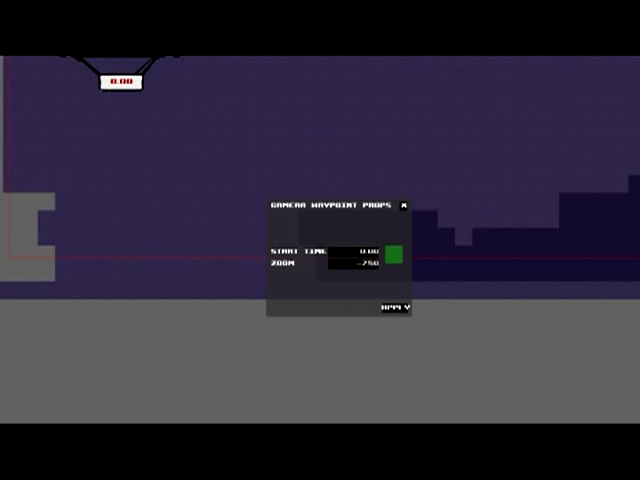
Step: Confirm the camera waypoint's zoom and start-time settings with Apply
{"action": "left_click", "coordinate": [408, 204]}
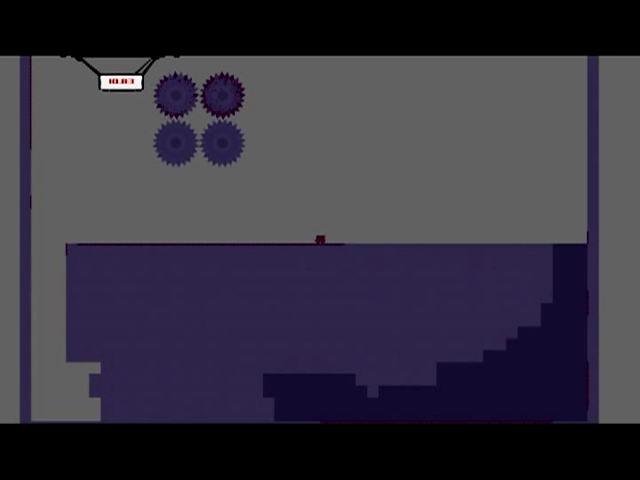
Step: Launch a playtest of the level with the four grid-snapped saw blades
{"action": "key", "text": "Escape"}
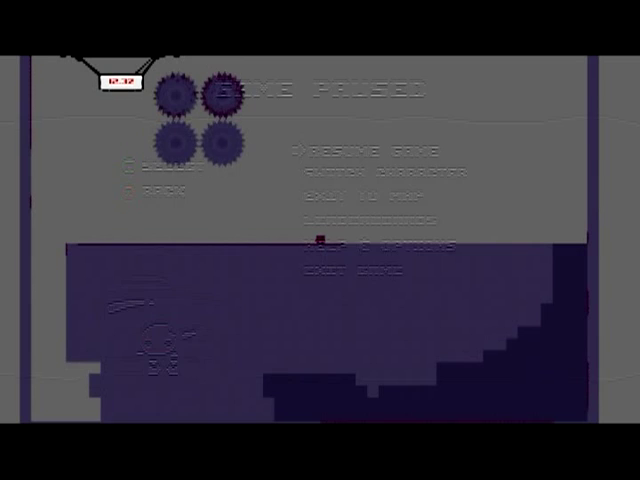